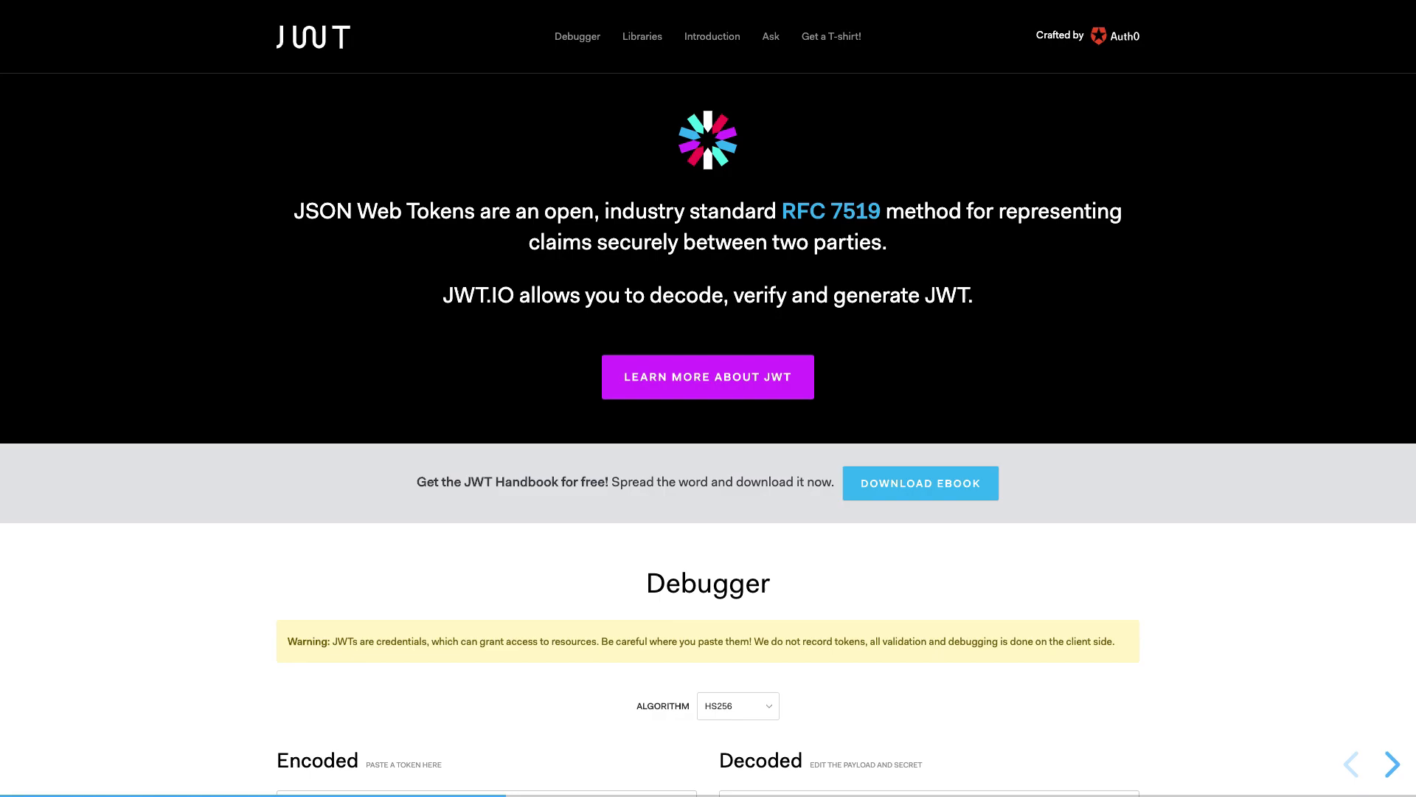
Scroll the embedded jwt.io debugger to show the decoded sample token's header, payload and verified signature.
scroll("down", 3)
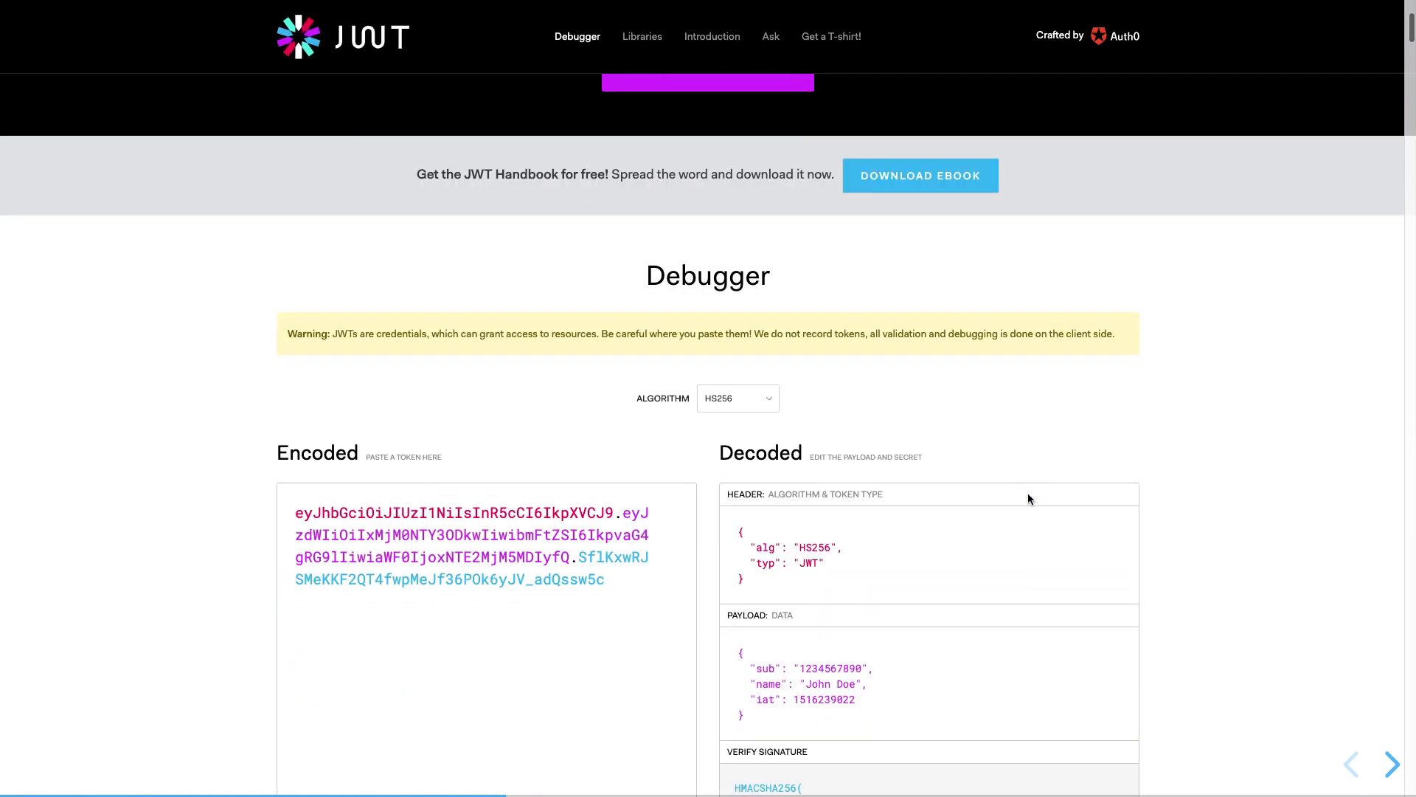
scroll("down", 3)
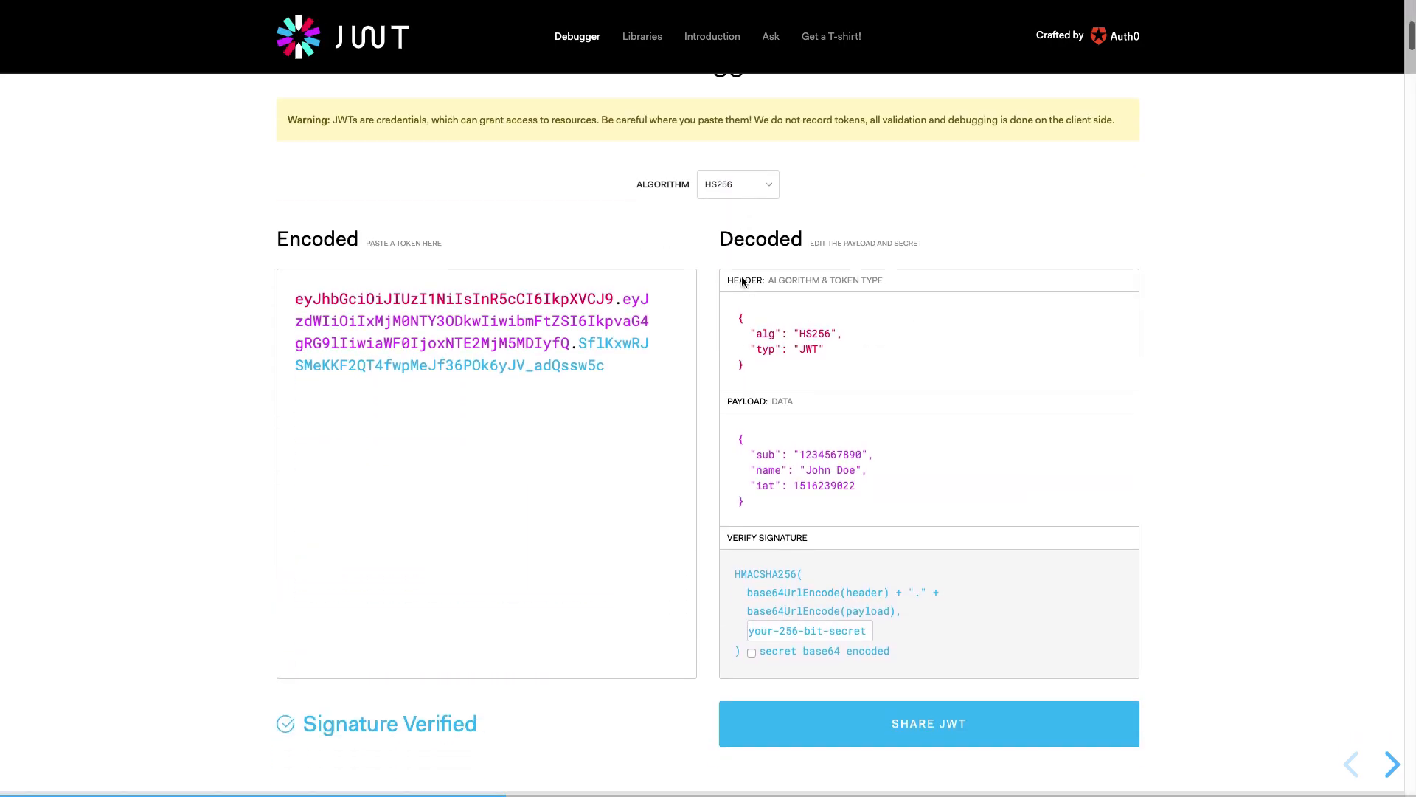
mouse_move(646, 322)
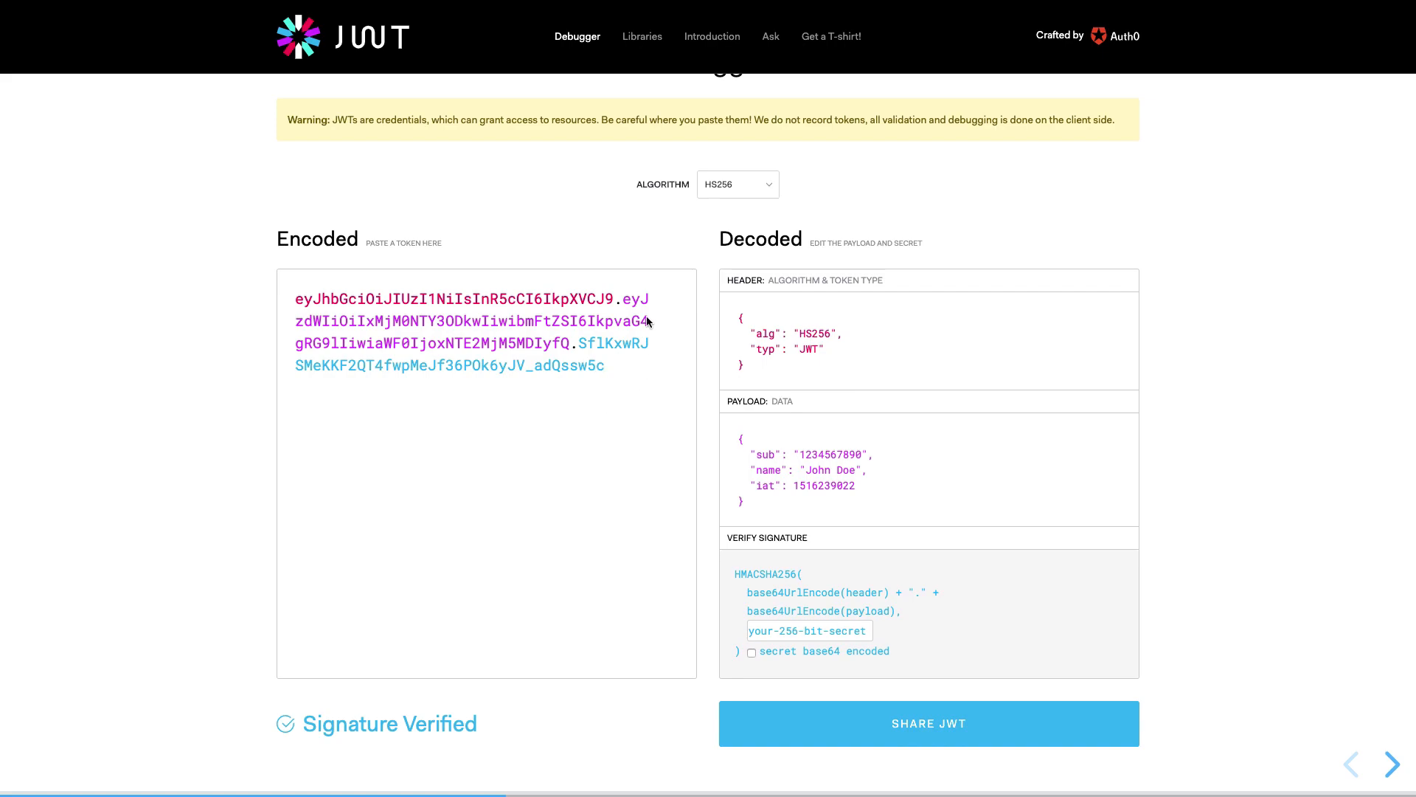
mouse_move(393, 55)
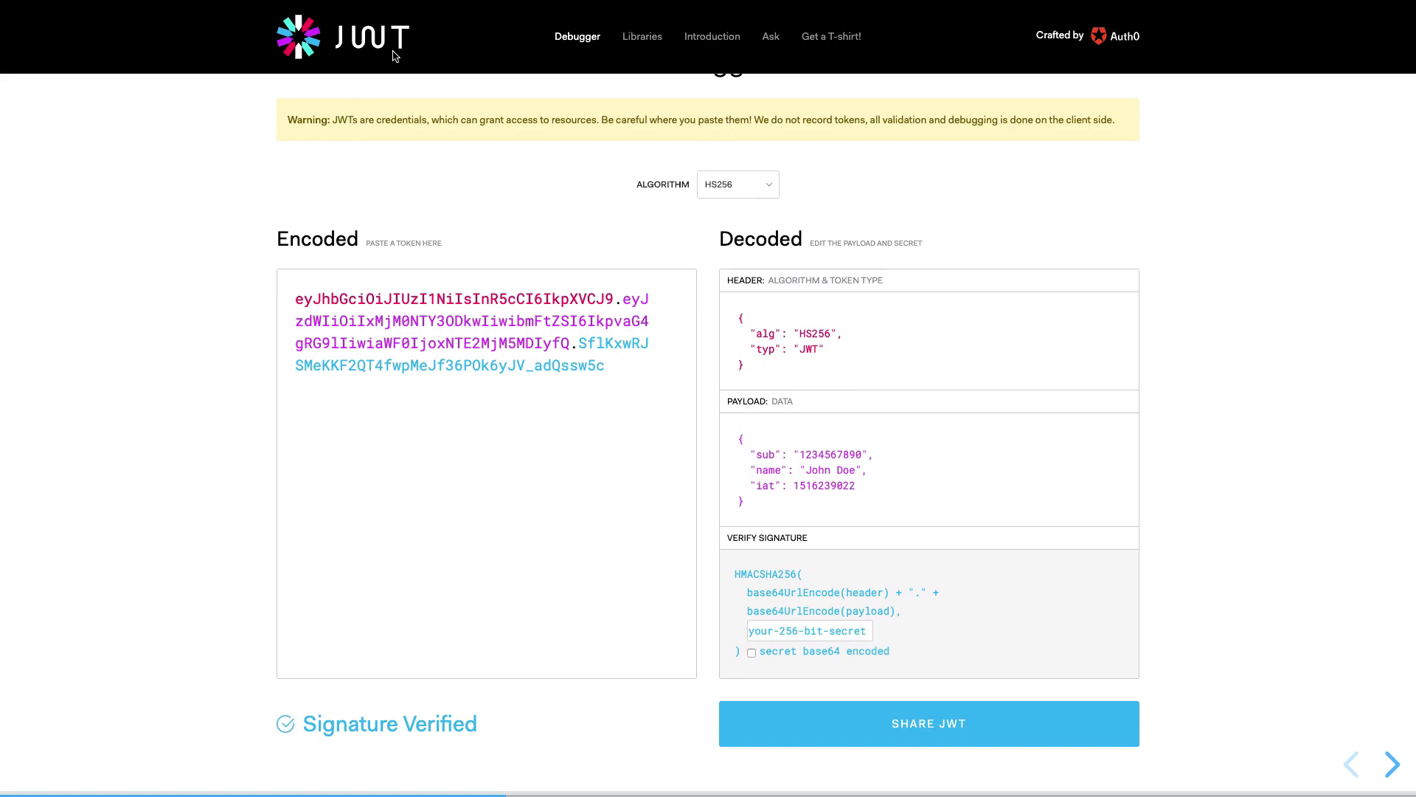
scroll("down", 3)
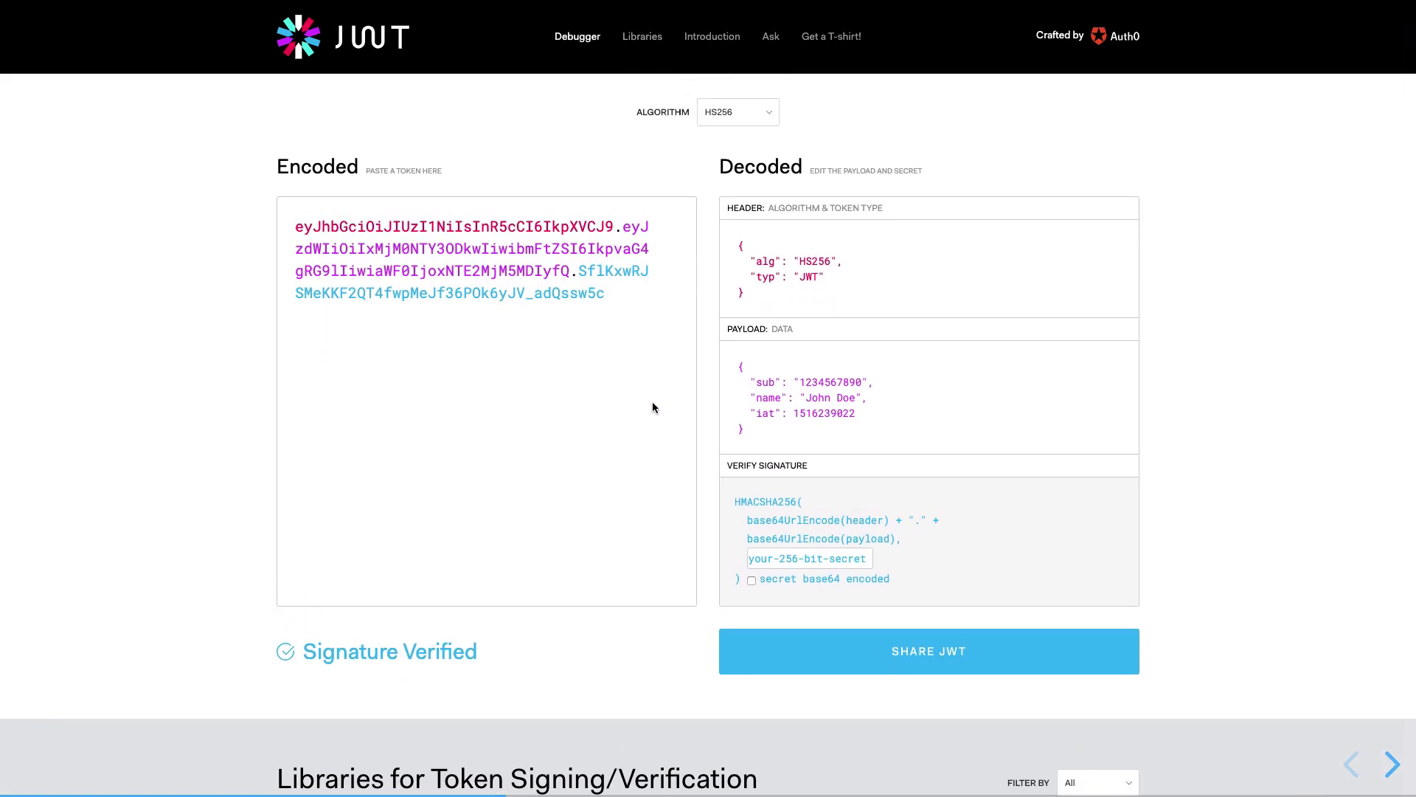
mouse_move(637, 591)
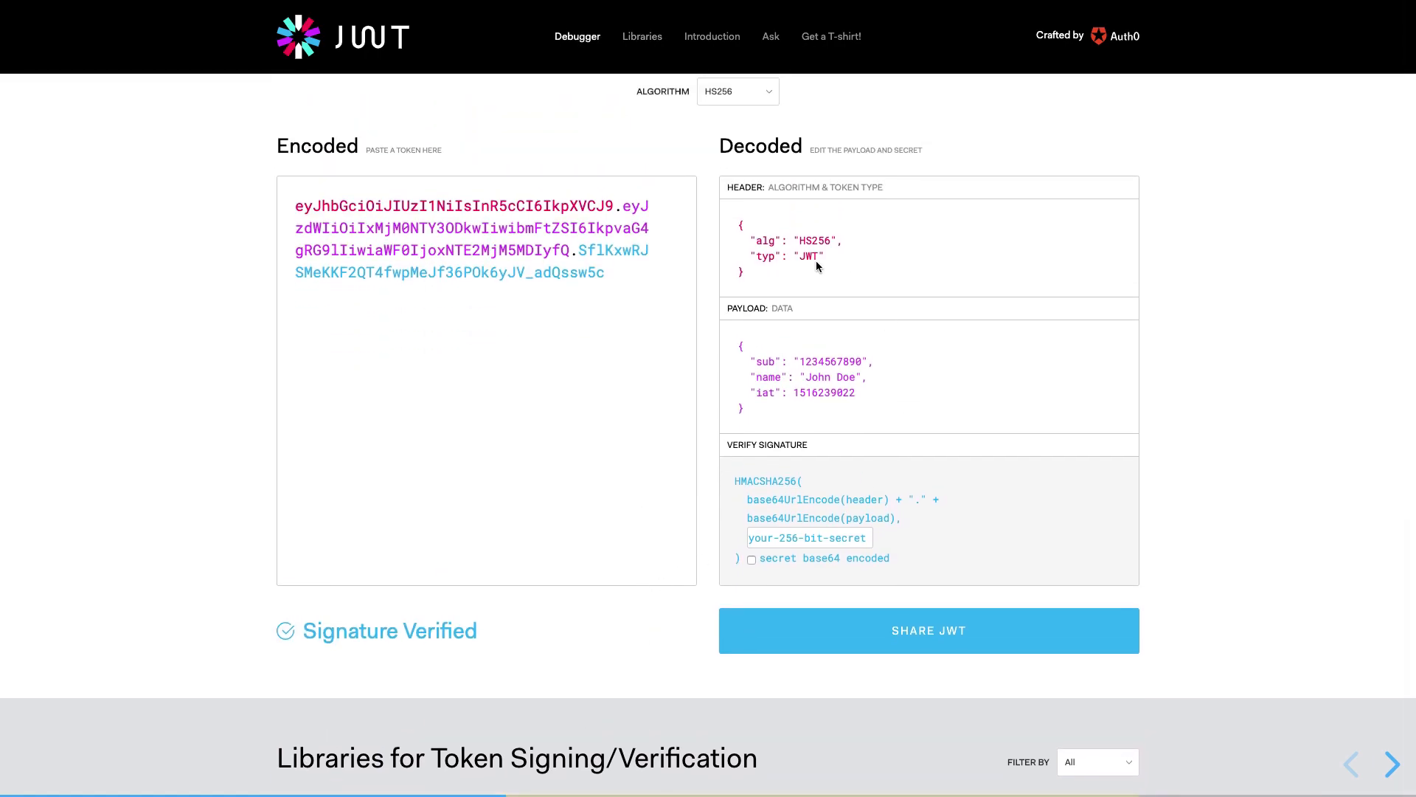
mouse_move(771, 448)
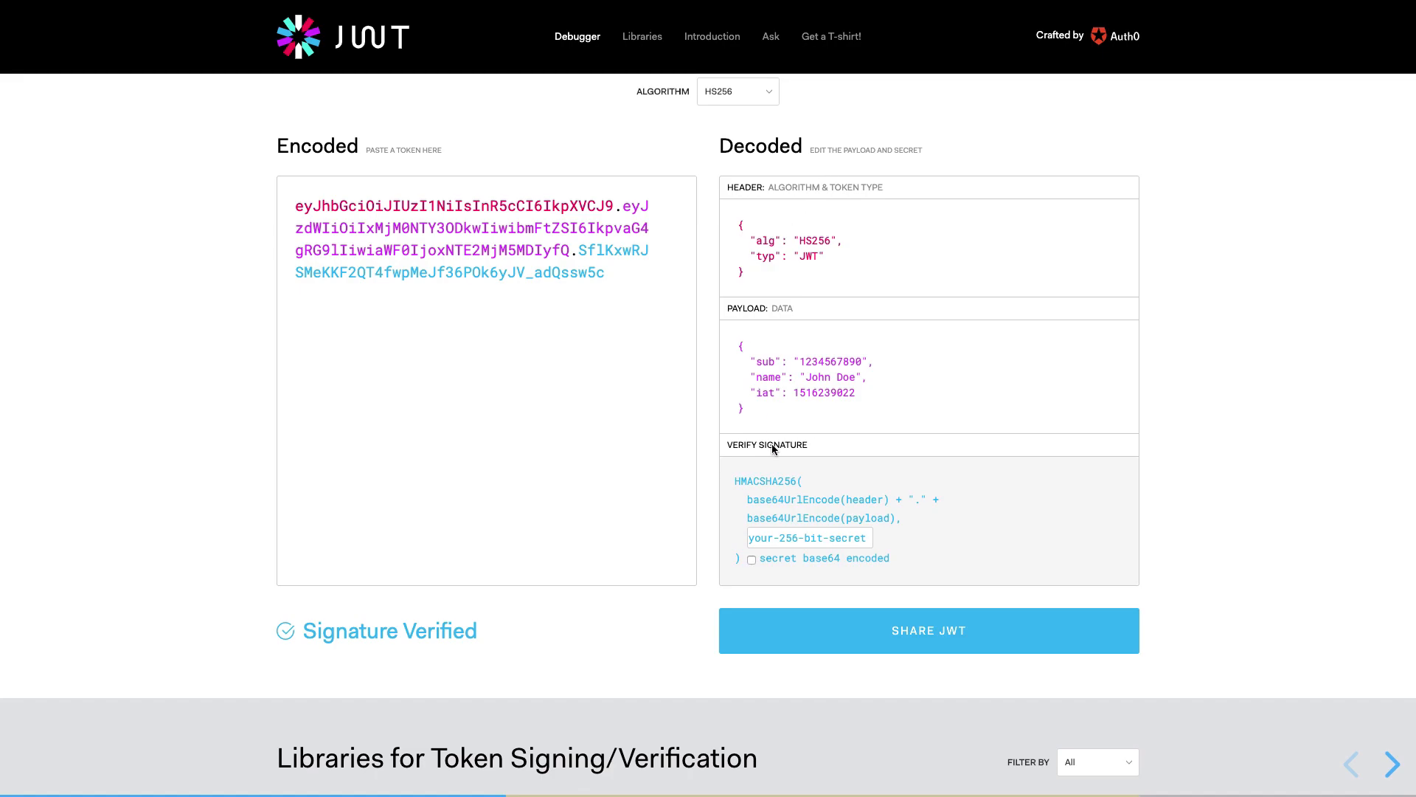
mouse_move(876, 661)
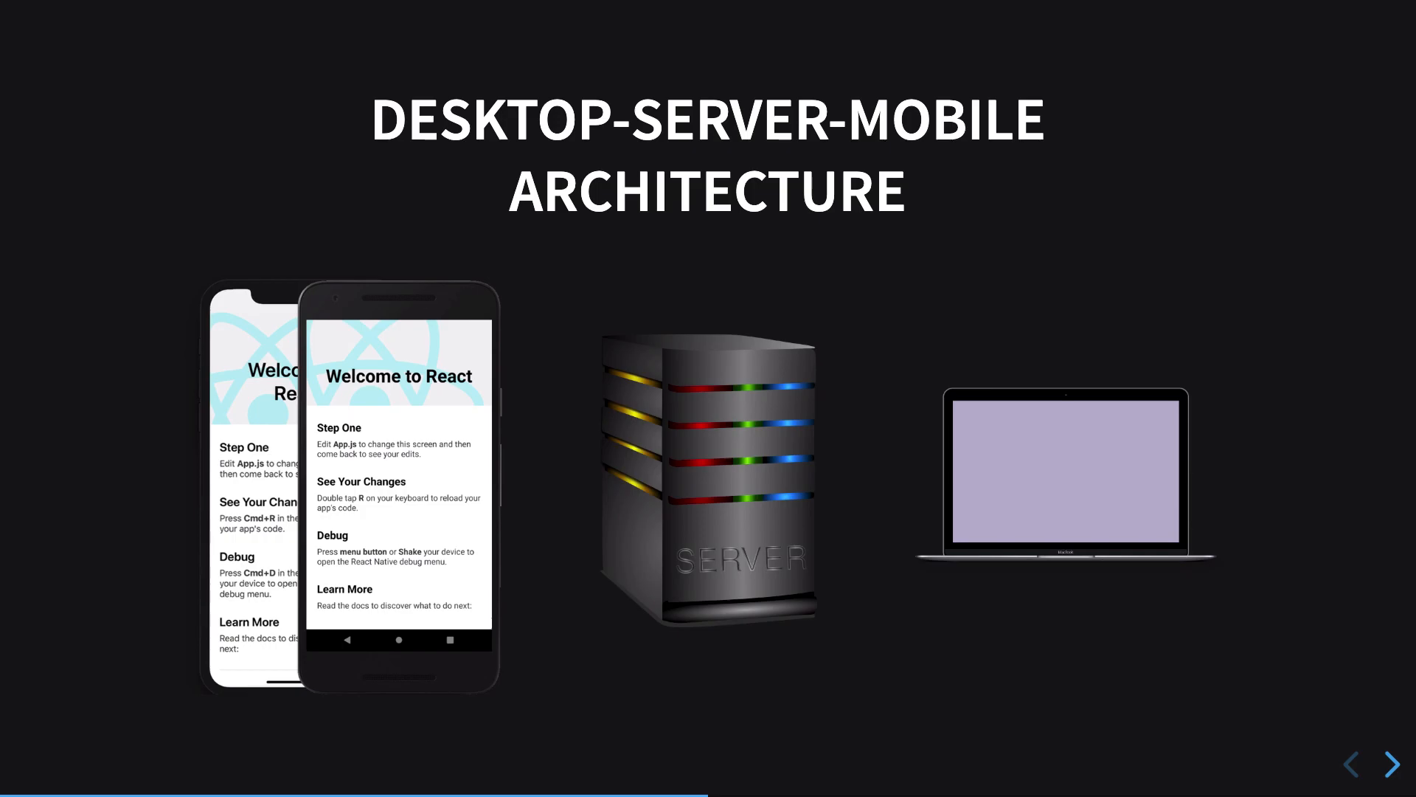
Advance the deck to the Wrapper for RN slide with the AsyncStorage fetch wrapper code.
left_click(1390, 764)
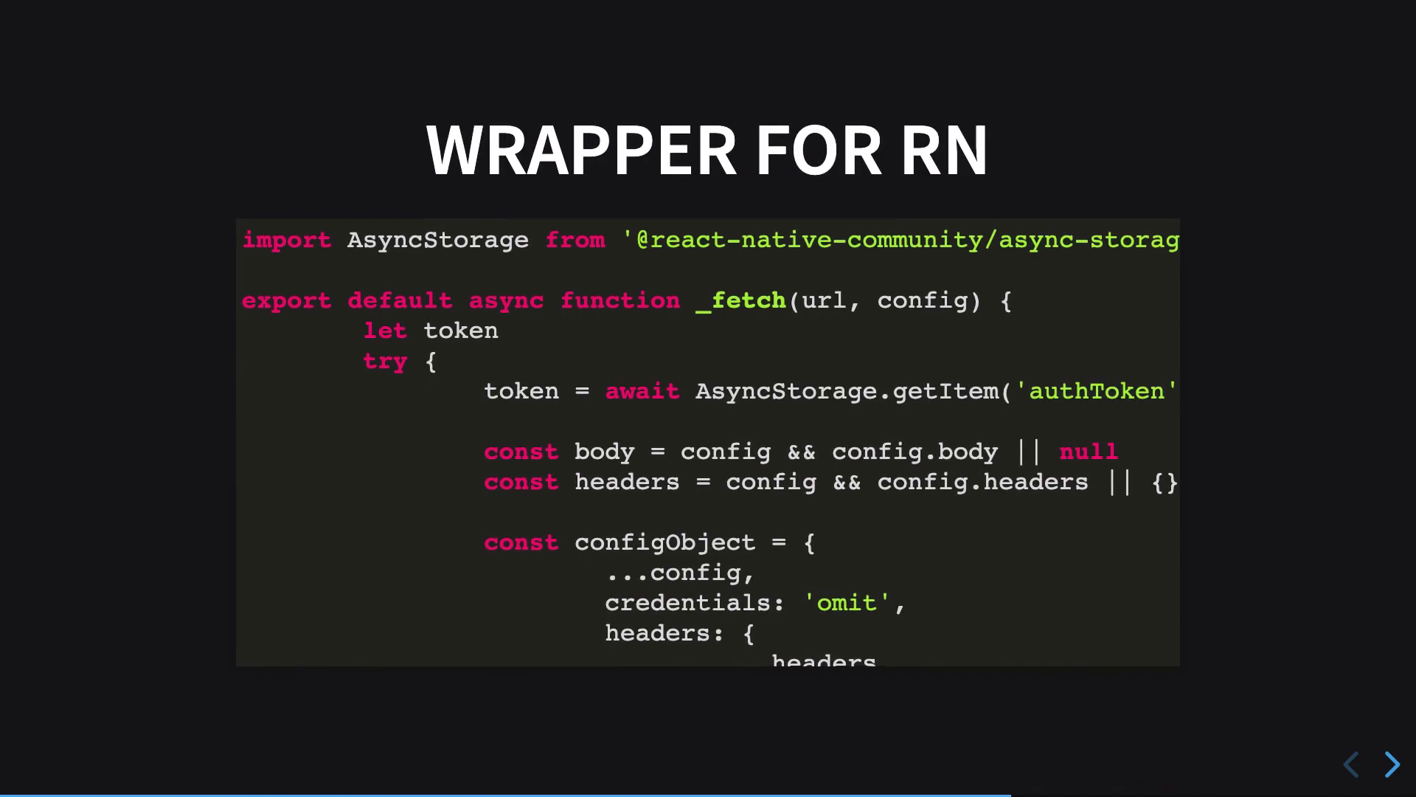
Highlight AsyncStorage in the import line, then advance to the Middleware for Server auth function slide.
double_click(437, 239)
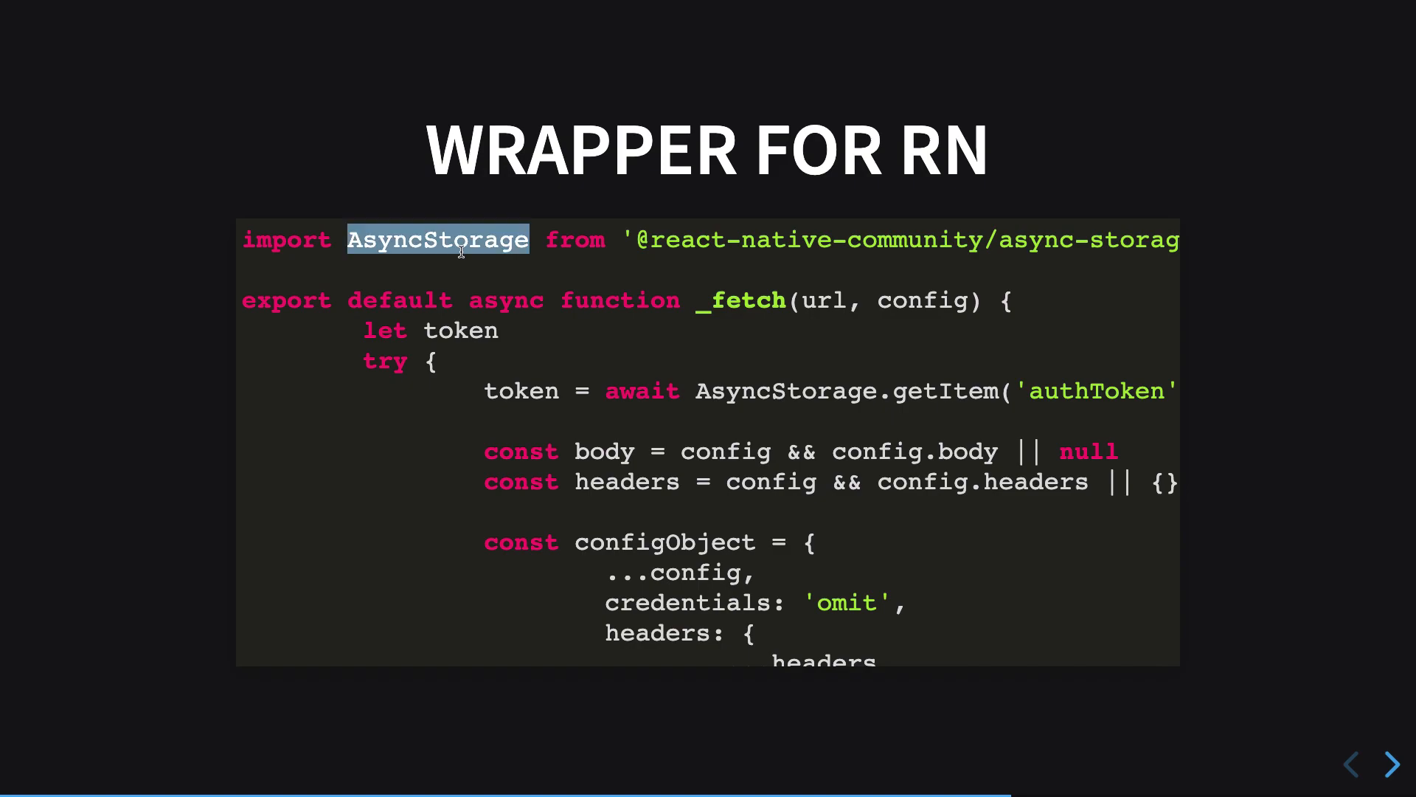
scroll("down", 3)
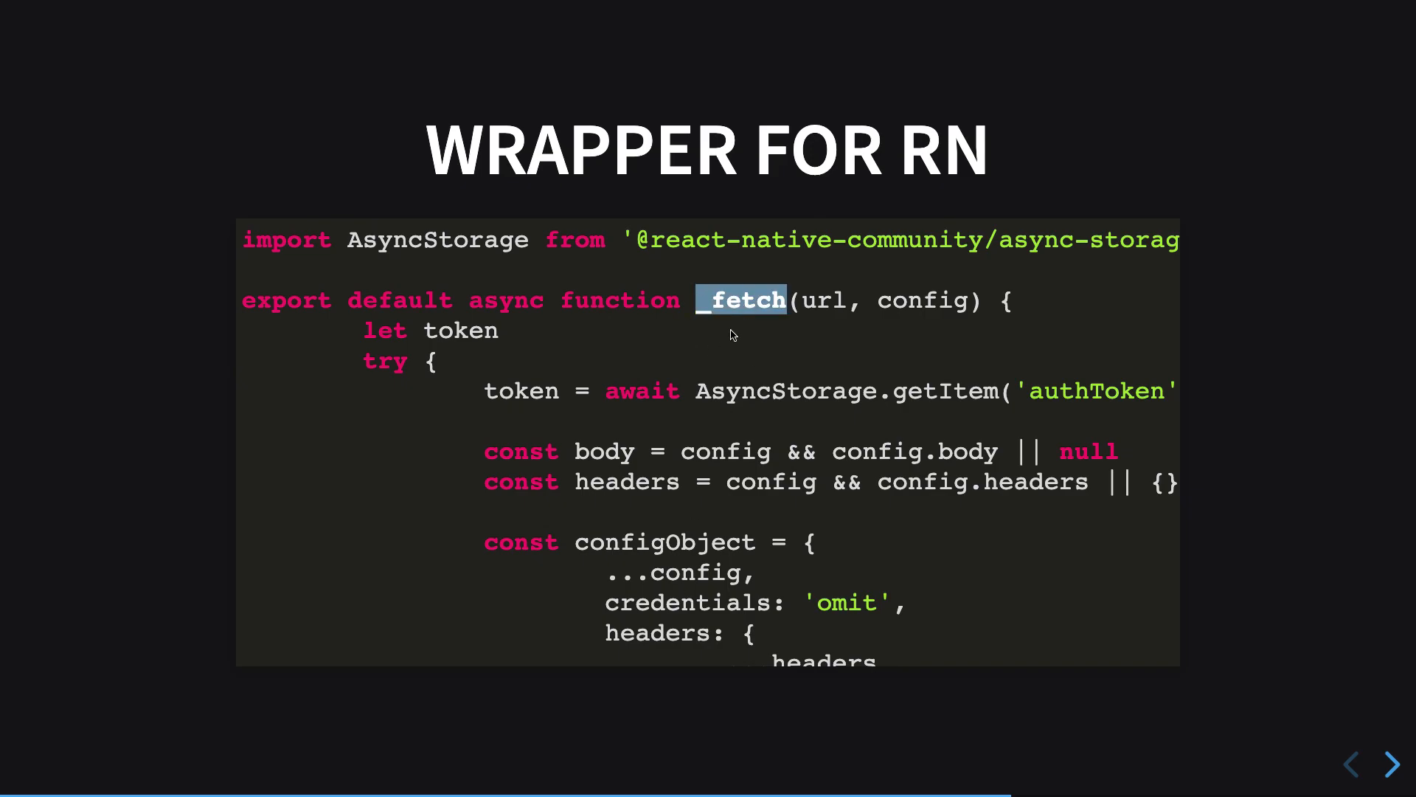
left_click(1390, 764)
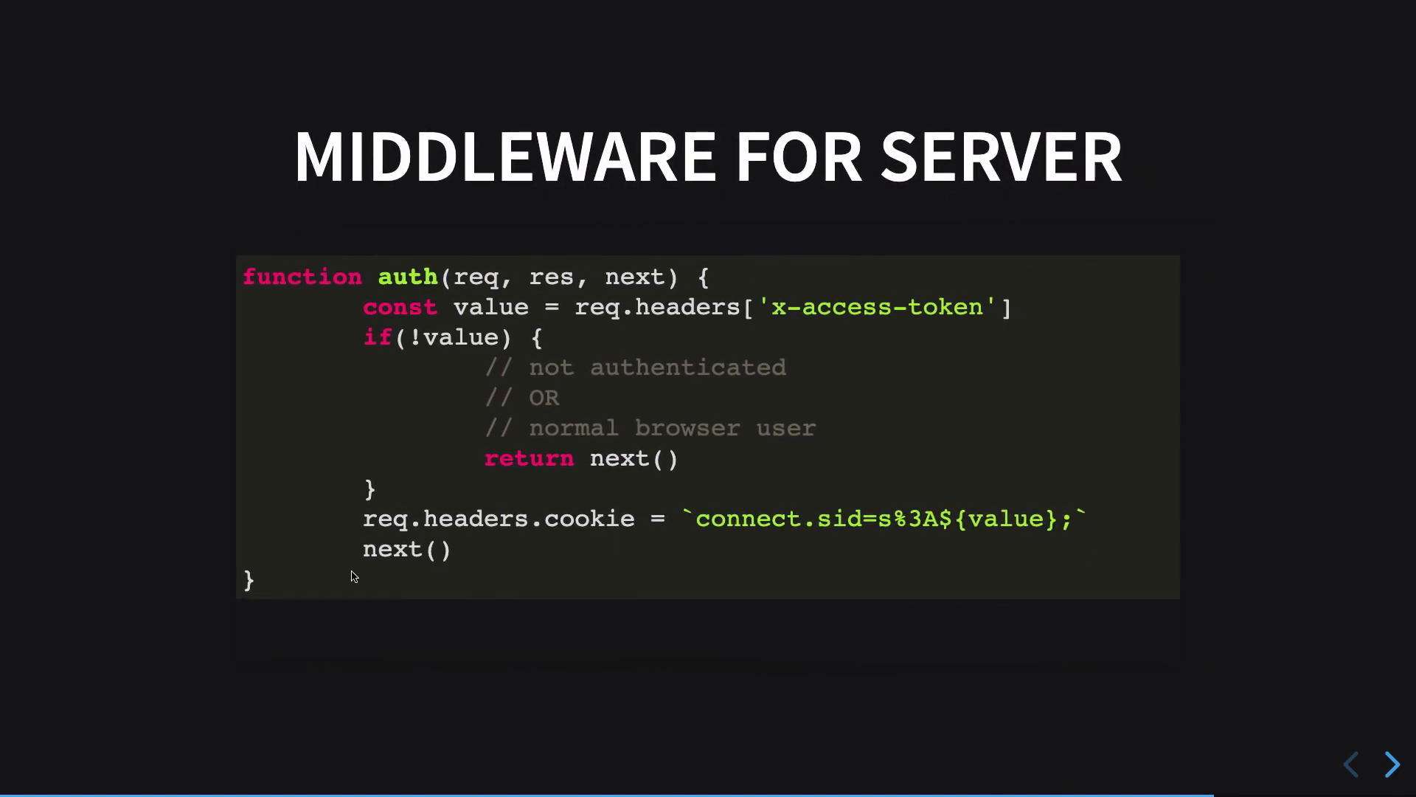
double_click(407, 276)
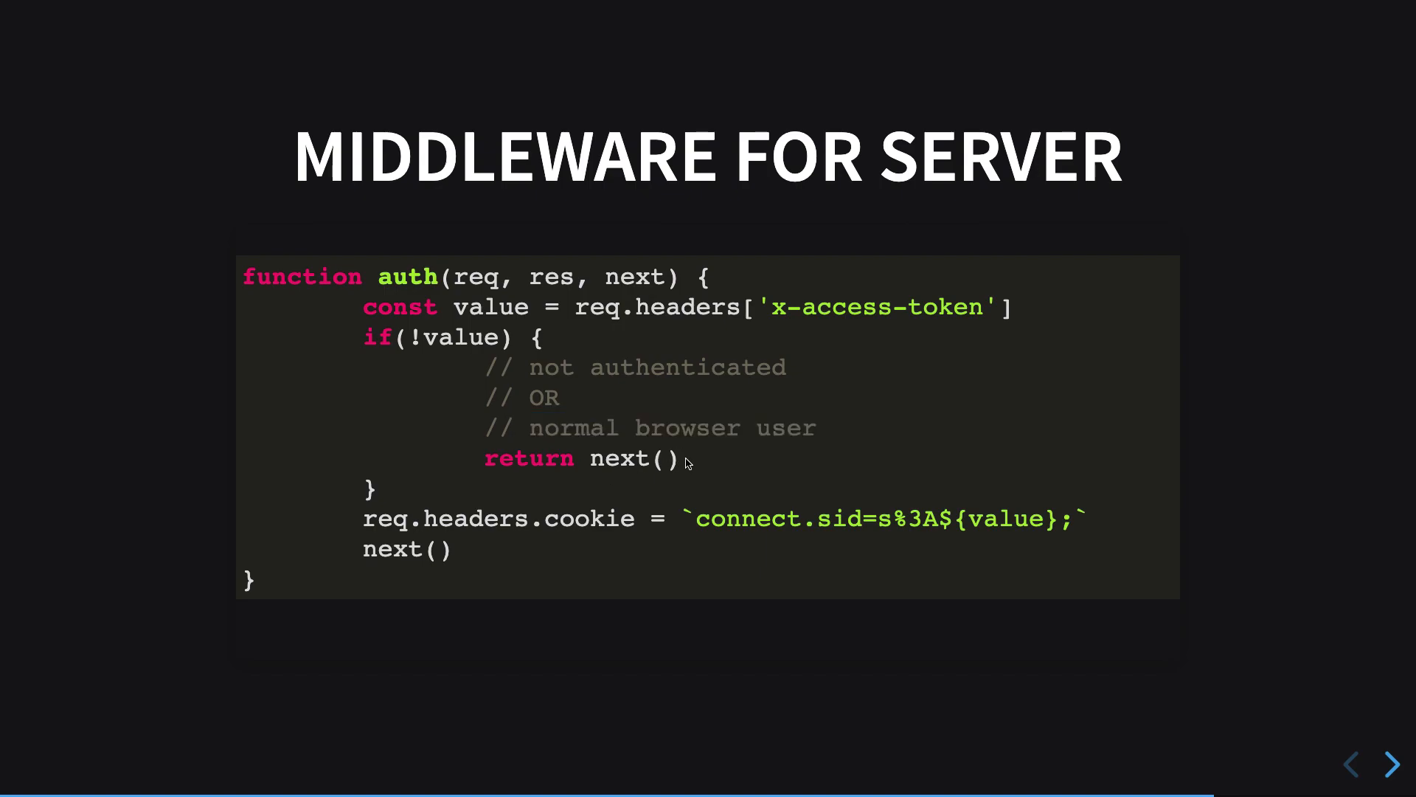
mouse_move(590, 543)
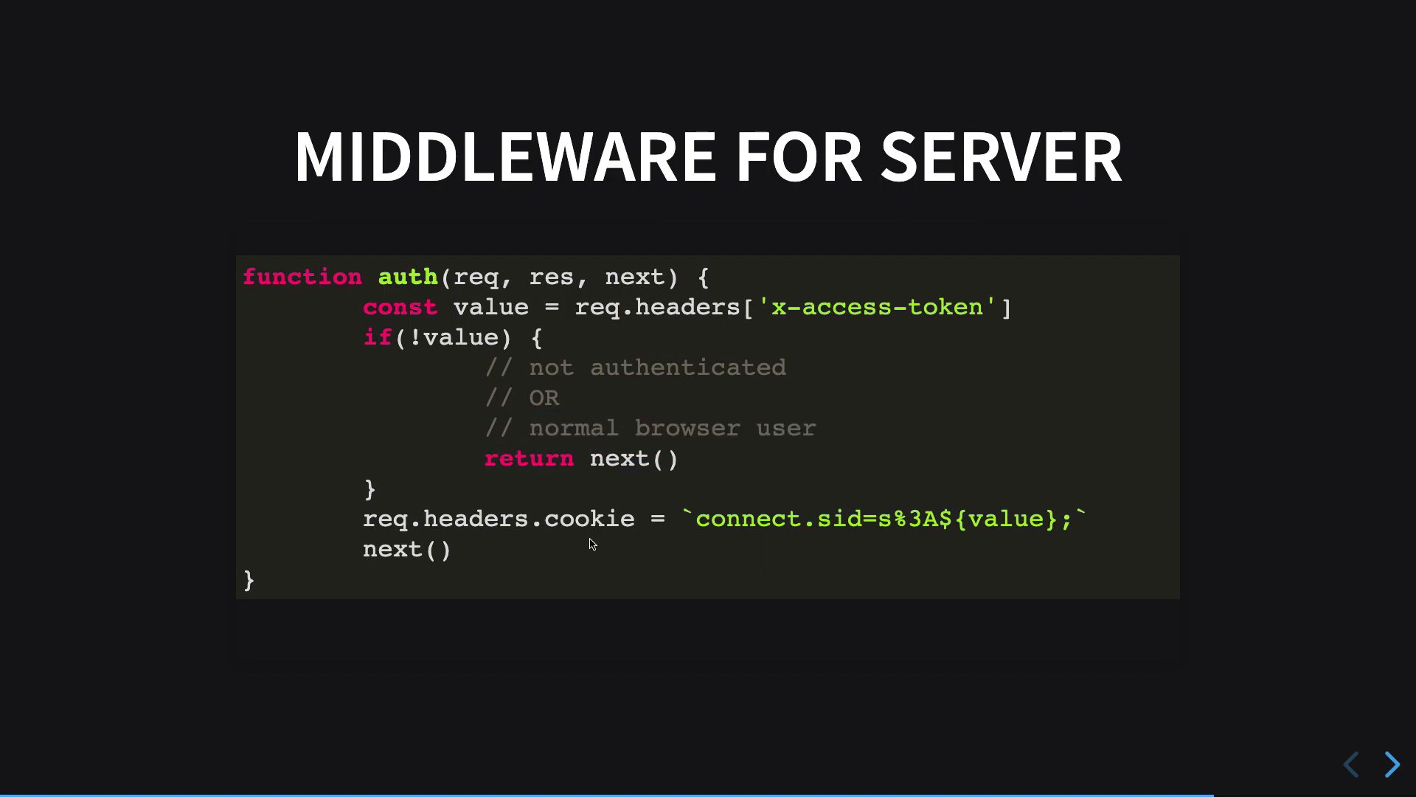
double_click(748, 518)
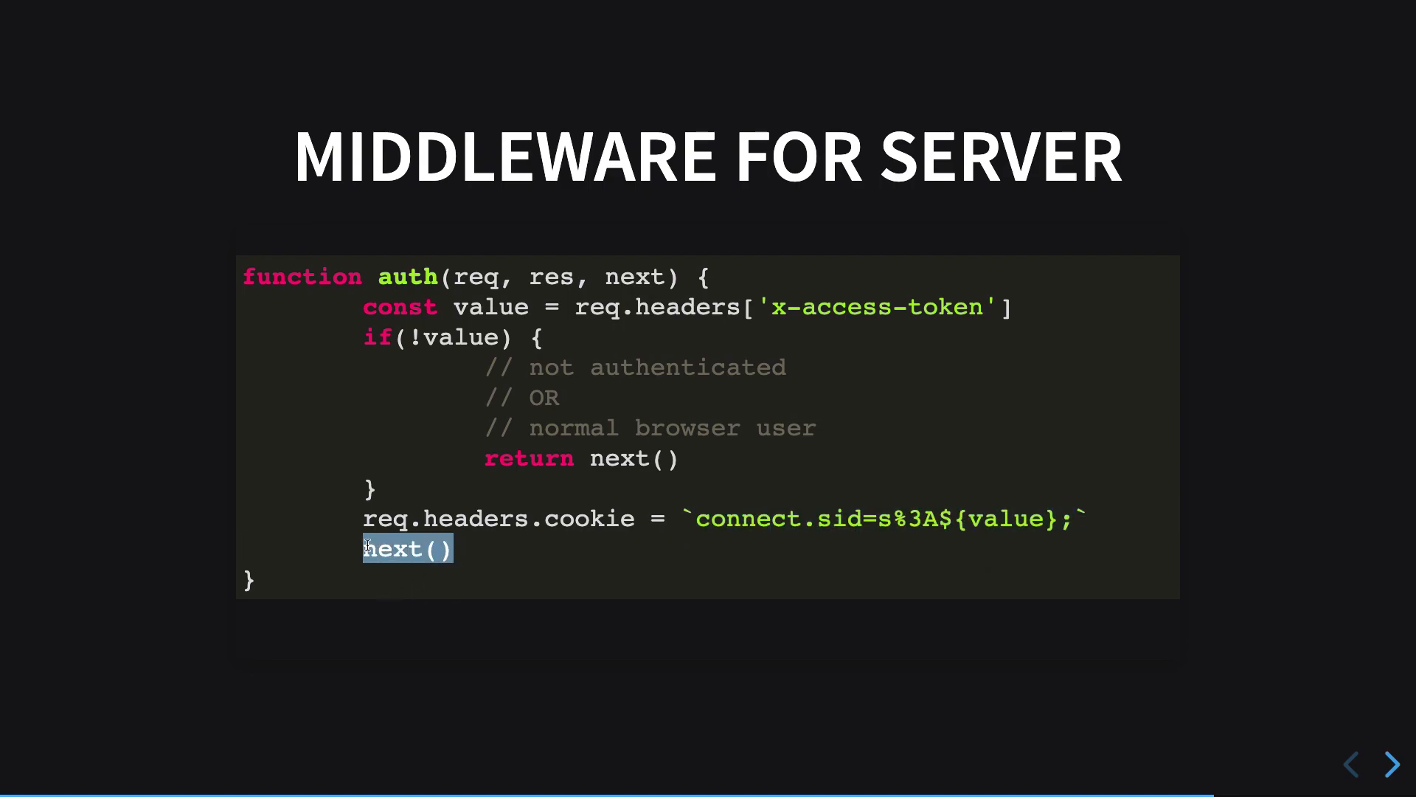
mouse_move(1057, 485)
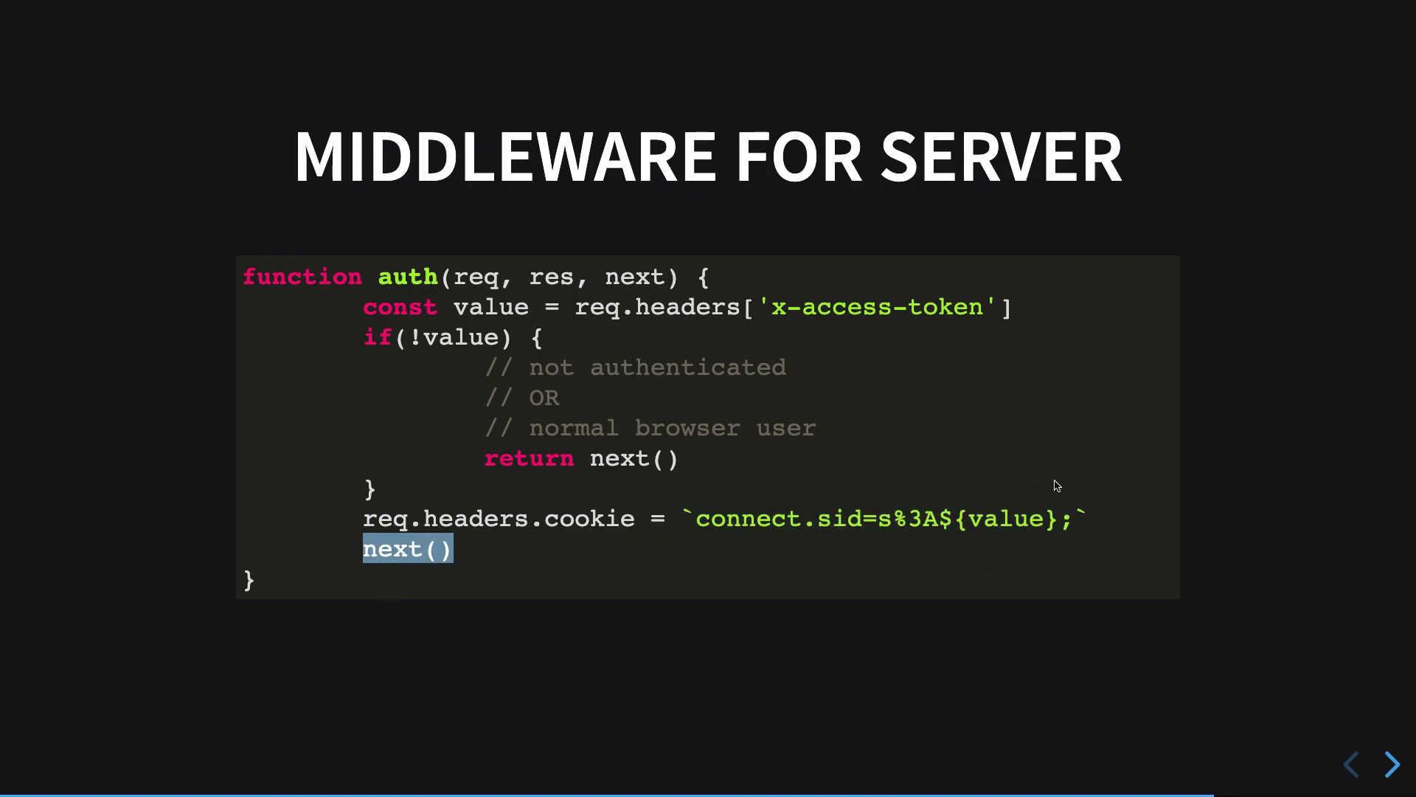